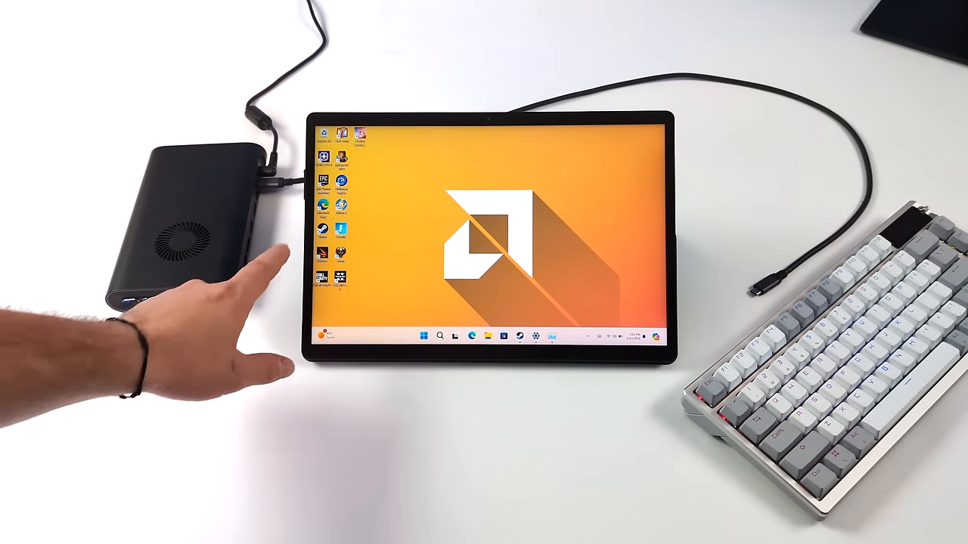
- Show Task Manager's Performance page with the AMD Ryzen CPU graph
{"action": "left_click", "coordinate": [424, 335]}
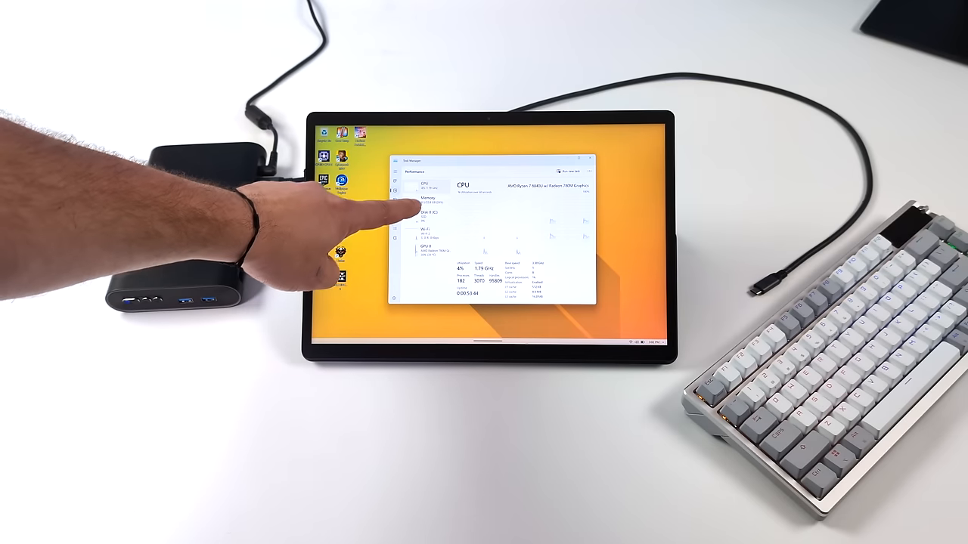
{"action": "left_click", "coordinate": [427, 199]}
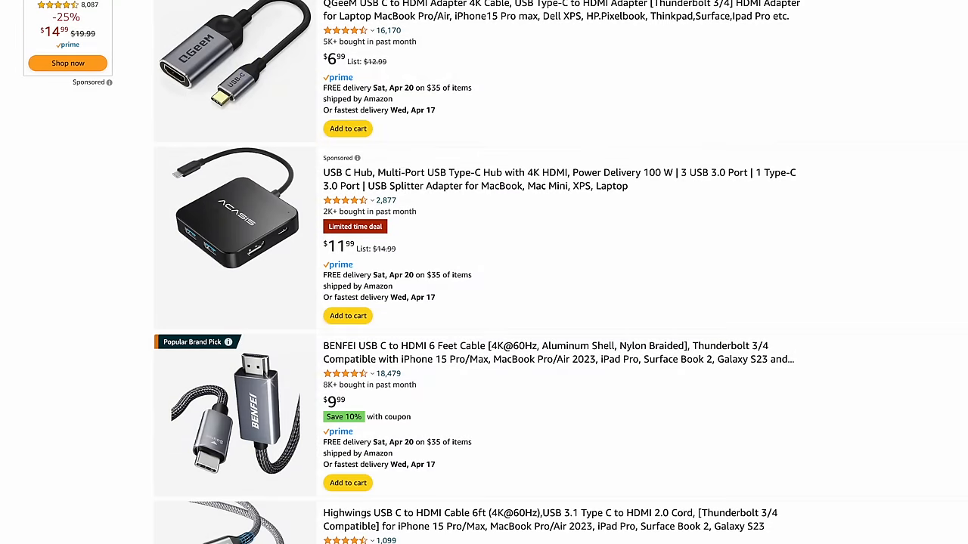
{"action": "scroll", "scroll_direction": "down", "scroll_amount": 3}
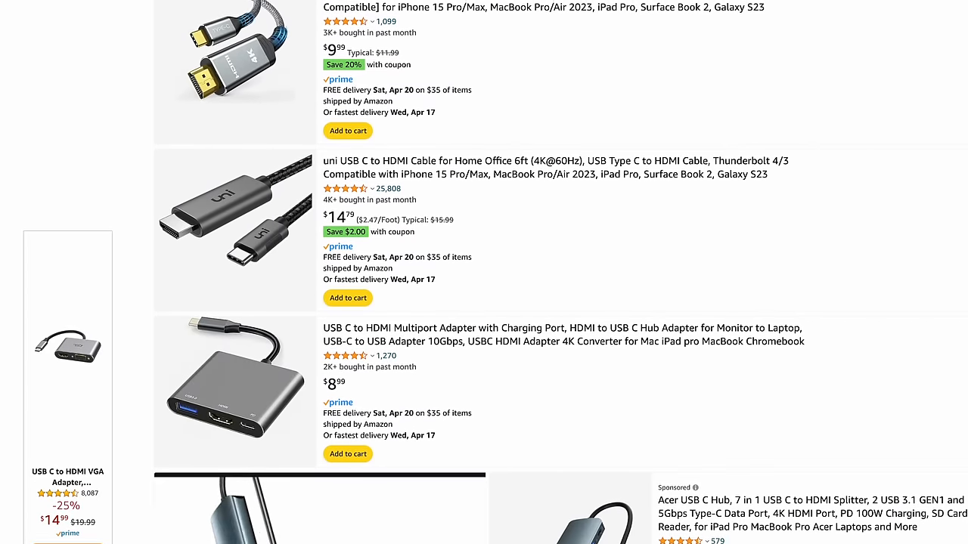
{"action": "scroll", "scroll_direction": "down", "scroll_amount": 3}
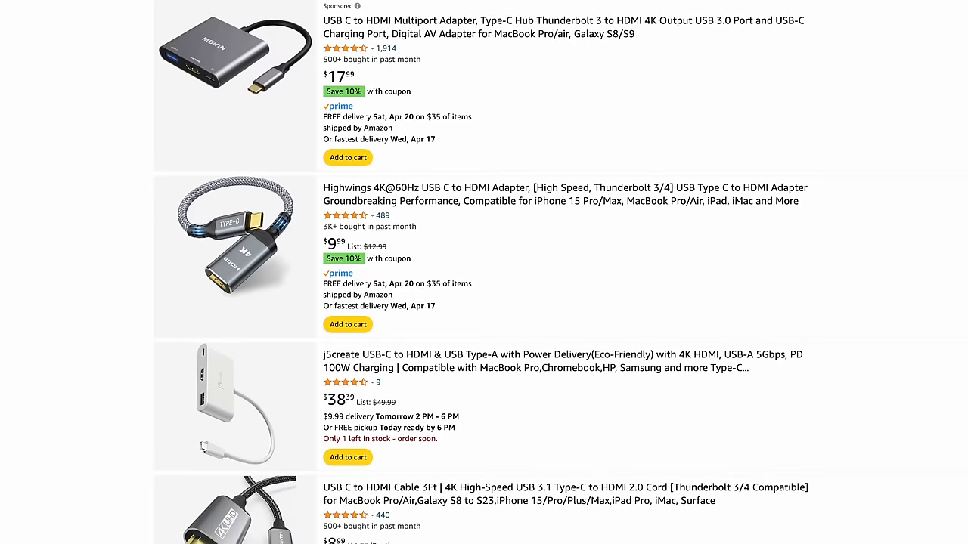
{"action": "scroll", "scroll_direction": "down", "scroll_amount": 3}
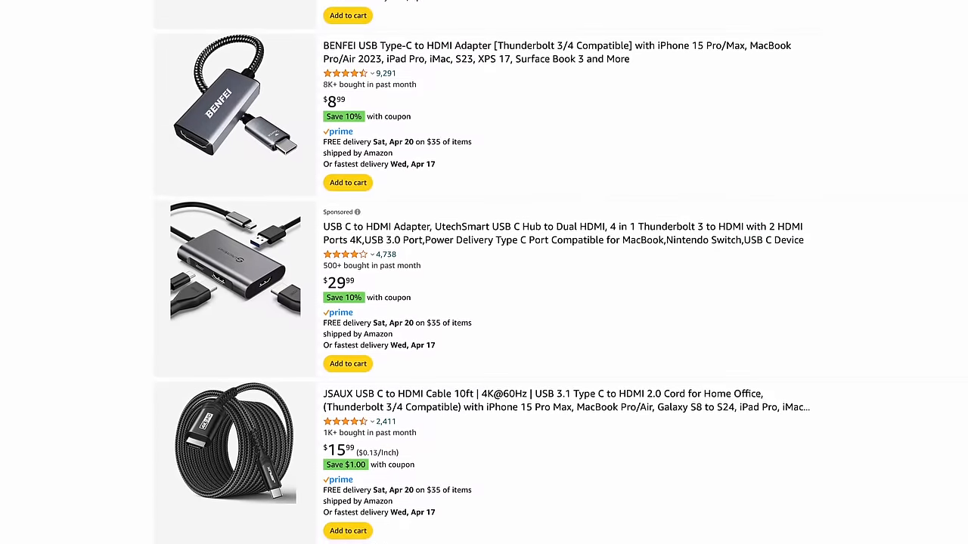
{"action": "scroll", "scroll_direction": "down", "scroll_amount": 3}
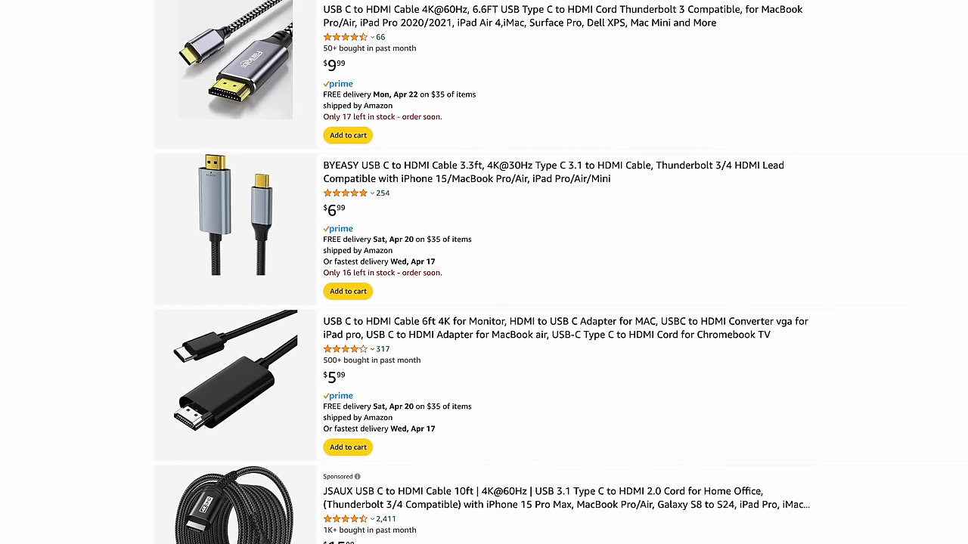
{"action": "scroll", "scroll_direction": "down", "scroll_amount": 3}
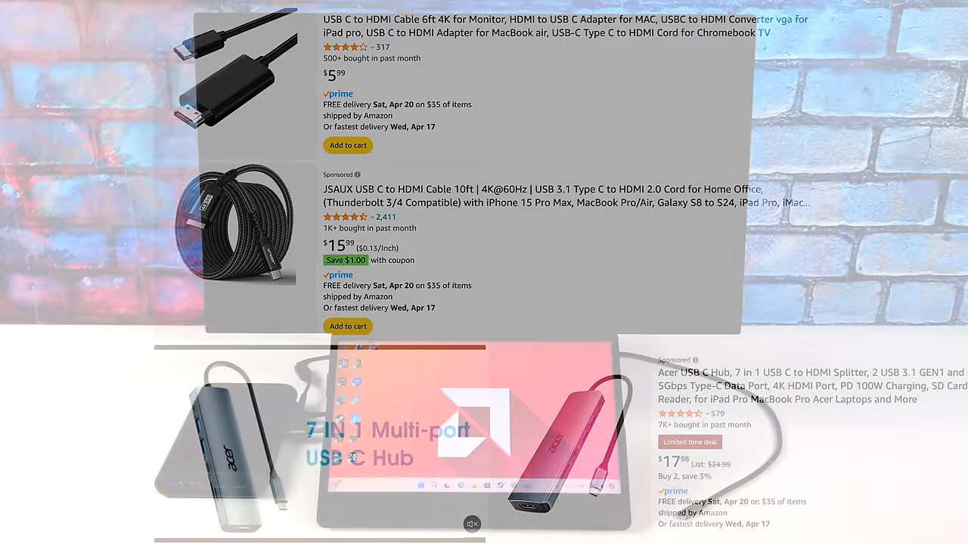